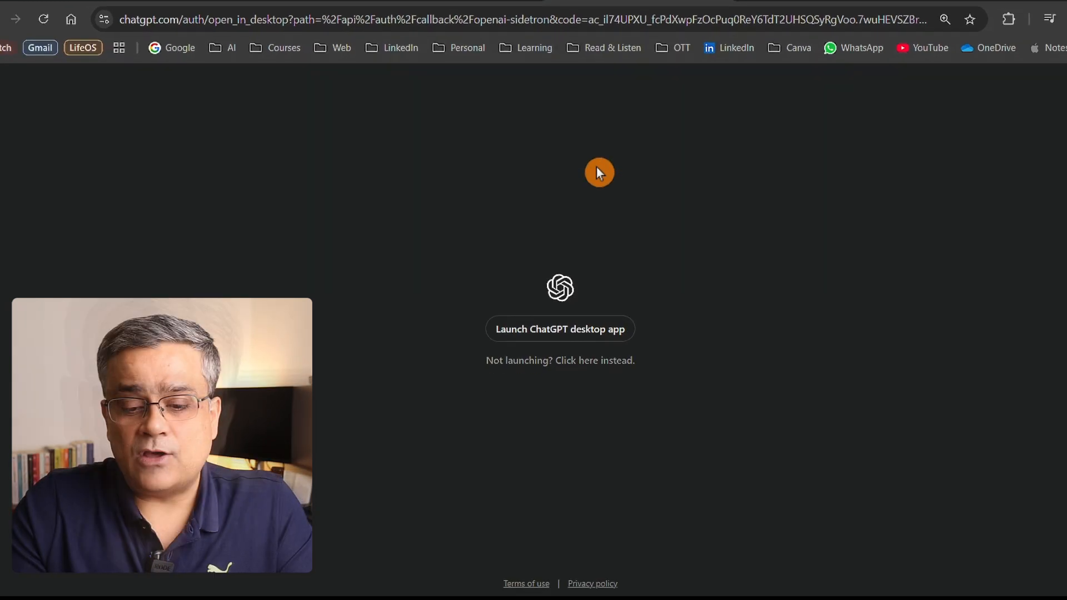
# Step: Launch the ChatGPT desktop app from the chatgpt.com open-in-desktop page to complete sign-in
pyautogui.click(559, 330)
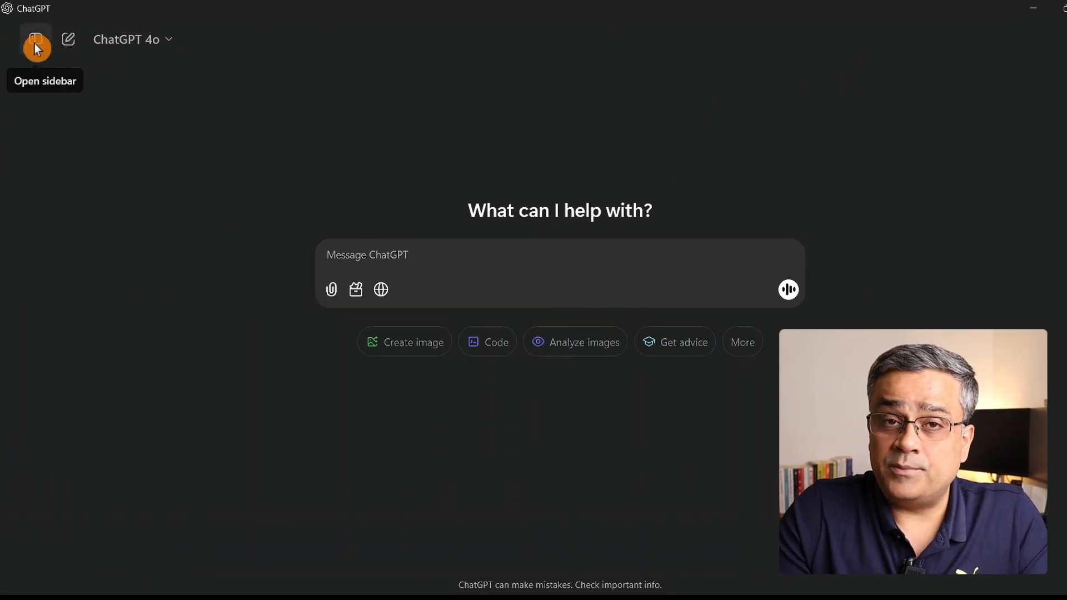